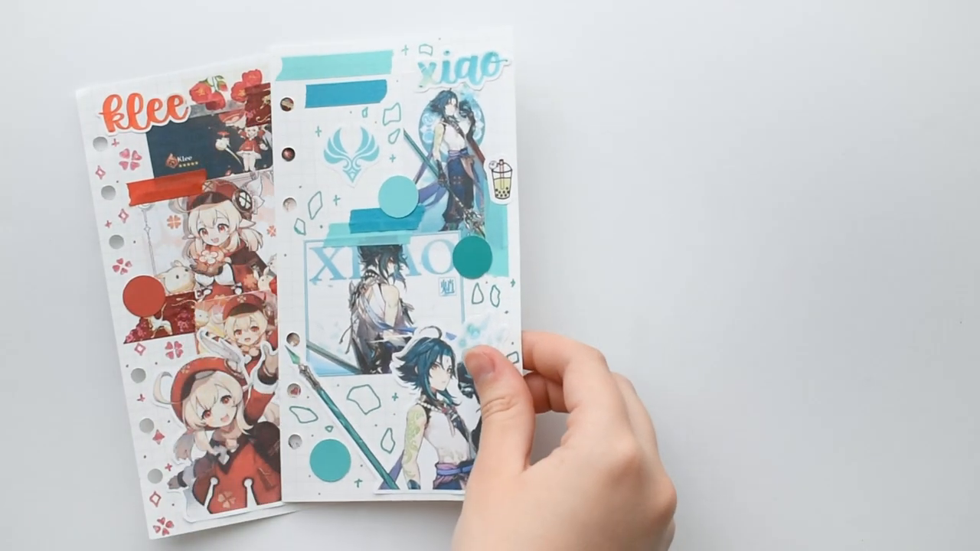
left_click_drag(498, 367, 612, 383)
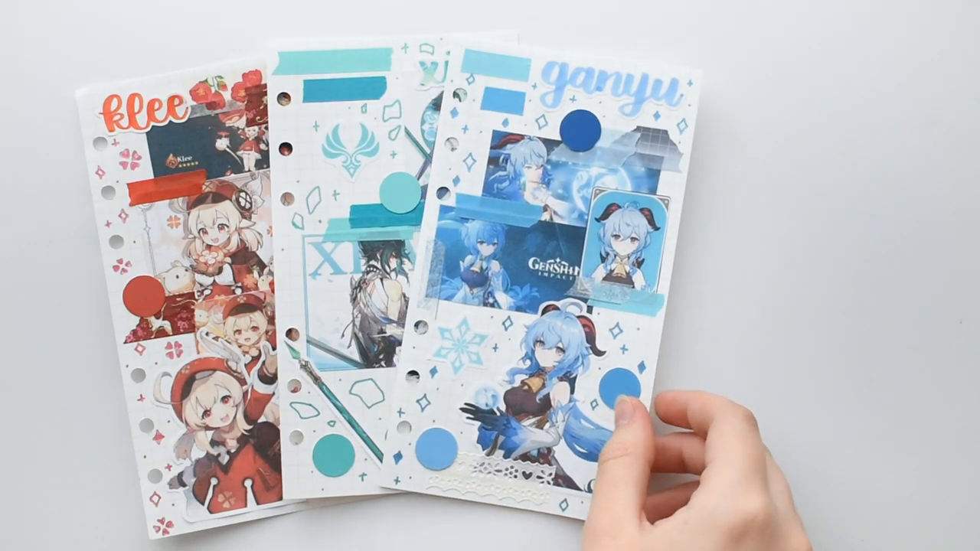